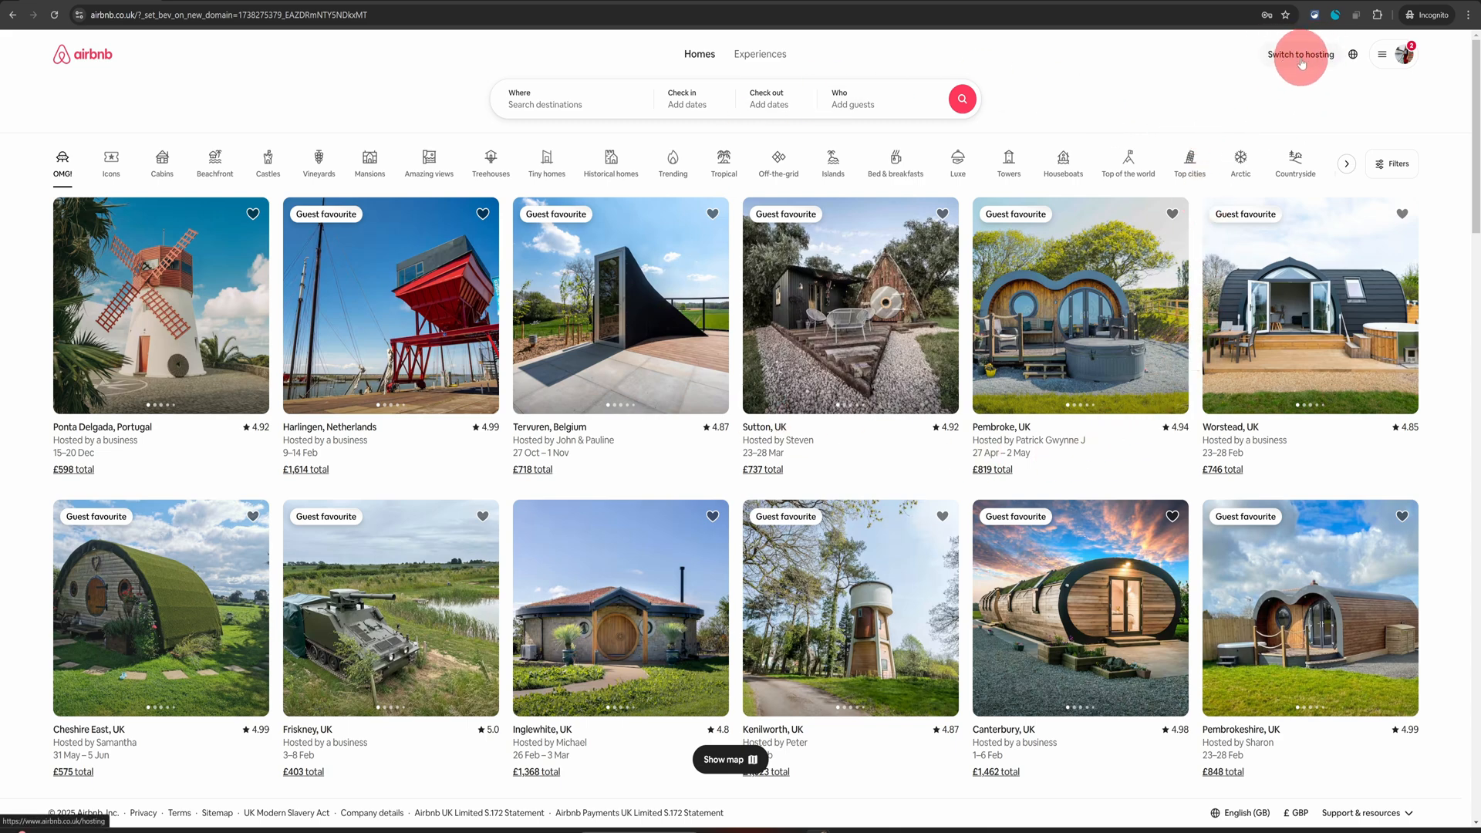
Switch the account to hosting mode and show the multi-calendar for January–February 2025.
{"action": "left_click", "coordinate": [1300, 54]}
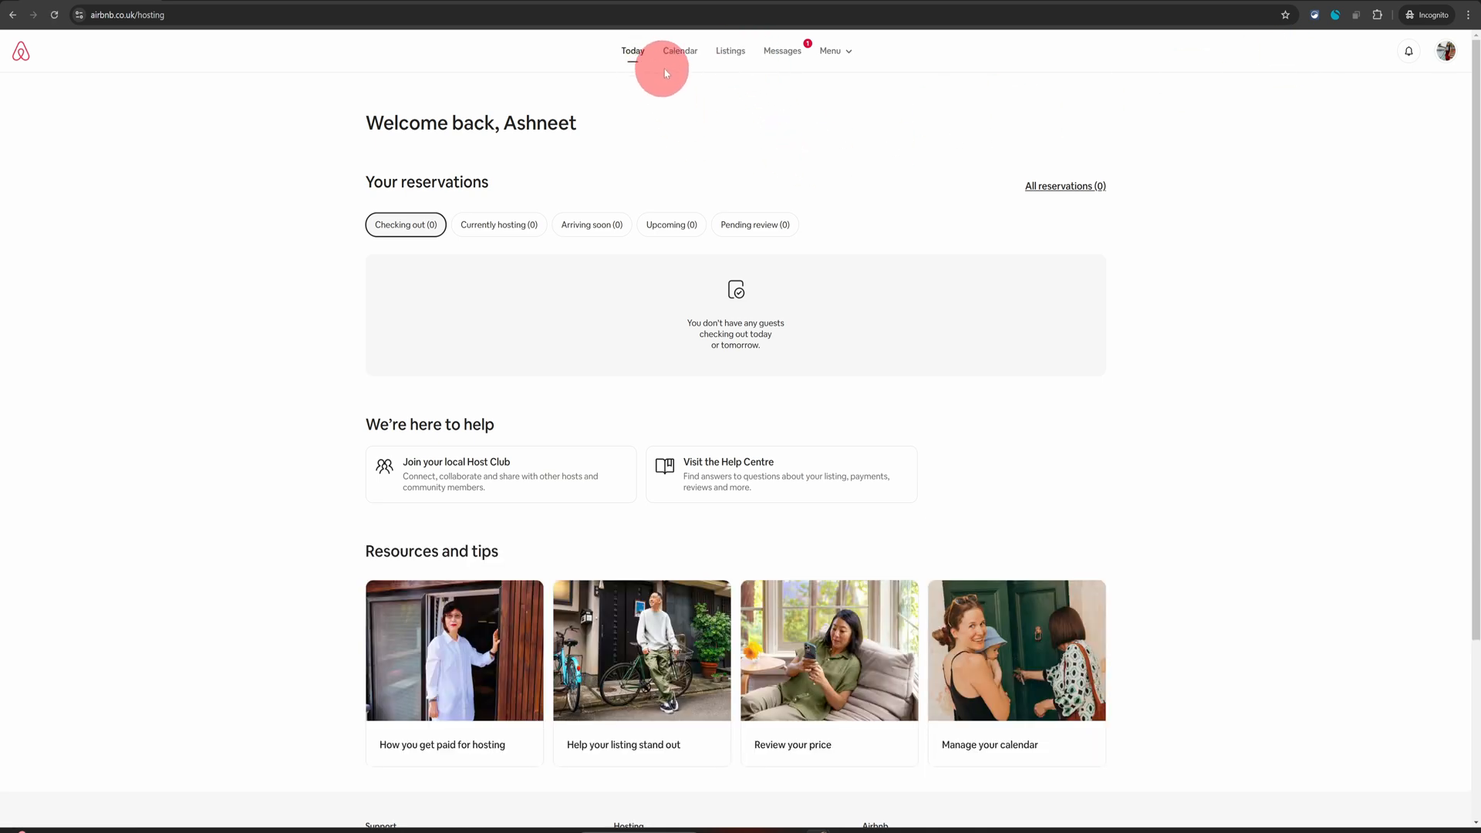
{"action": "left_click", "coordinate": [679, 51]}
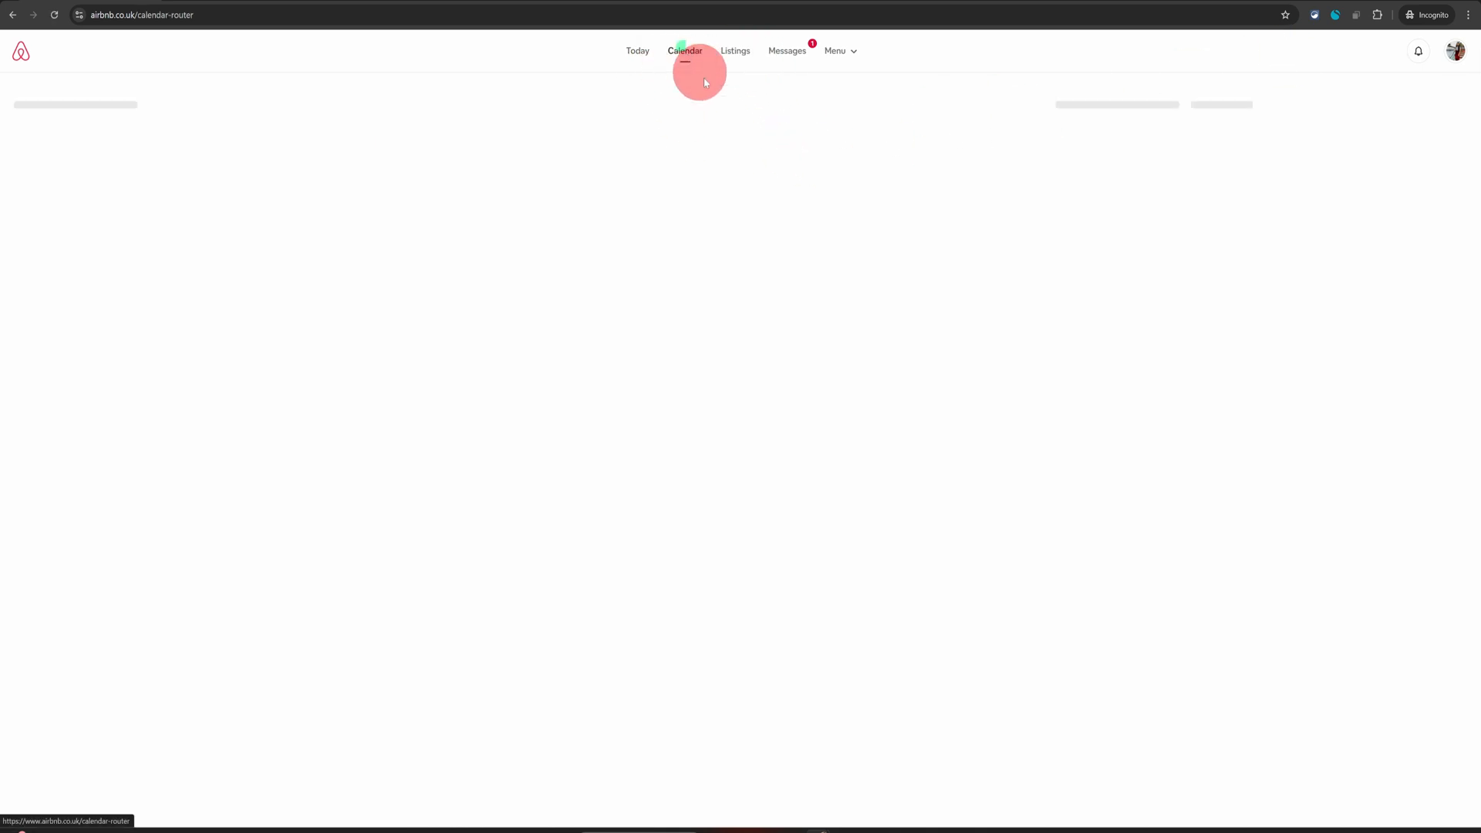
{"action": "left_click", "coordinate": [684, 51]}
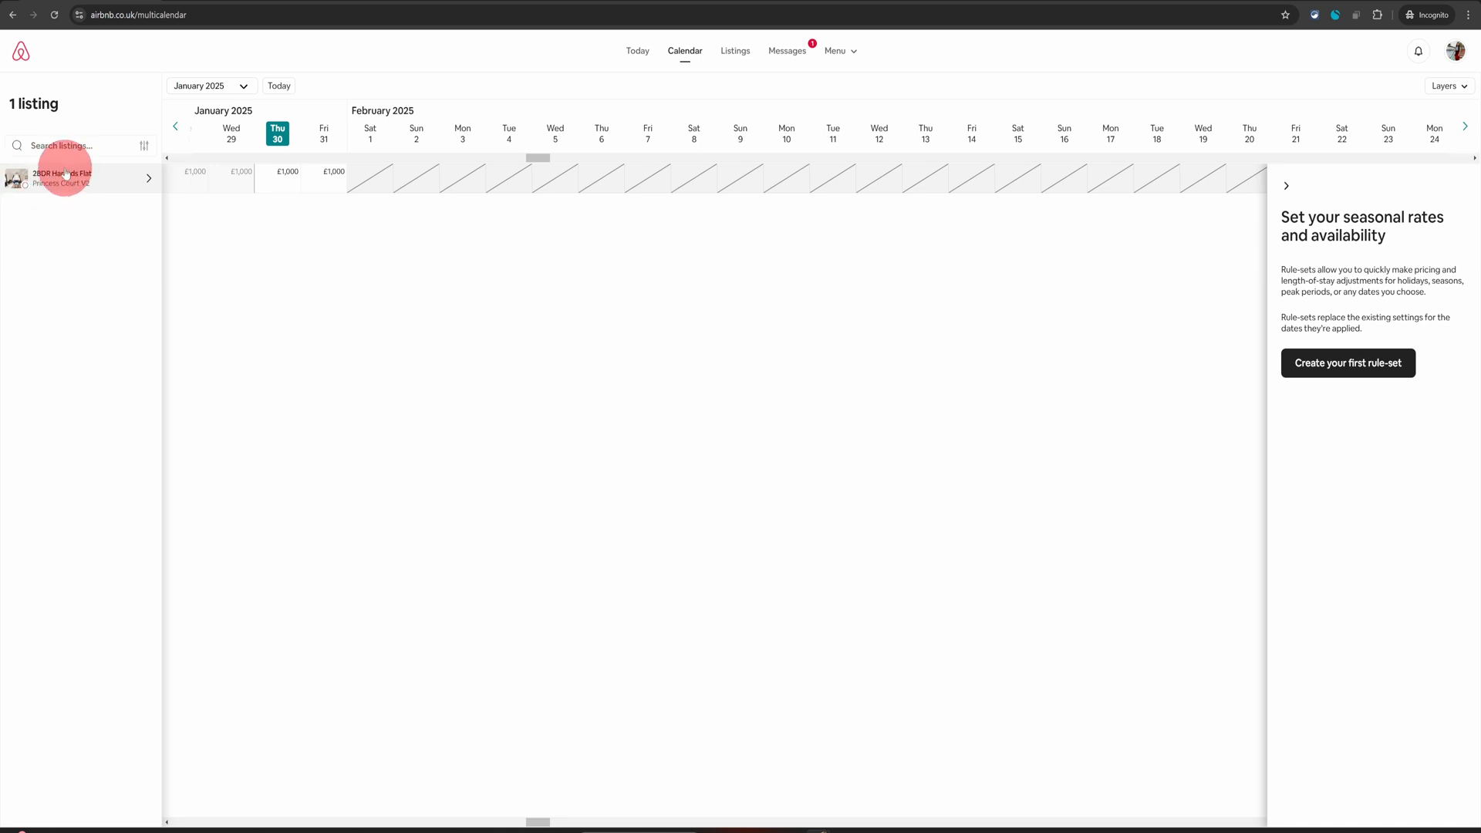
Show the listing's own pricing calendar with its £284 base price and weekly/monthly discounts.
{"action": "left_click", "coordinate": [58, 179]}
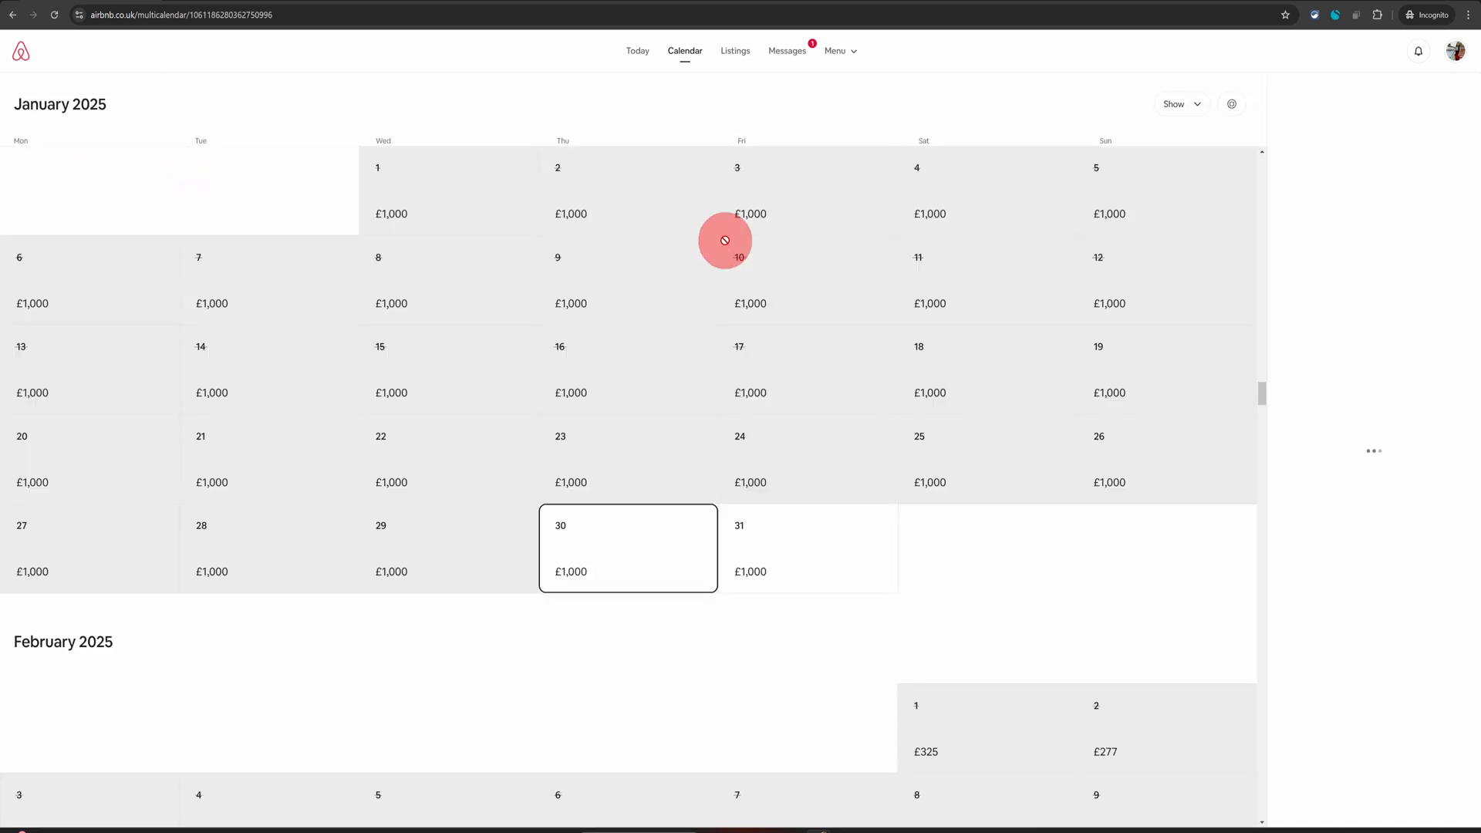
{"action": "left_click", "coordinate": [1231, 104]}
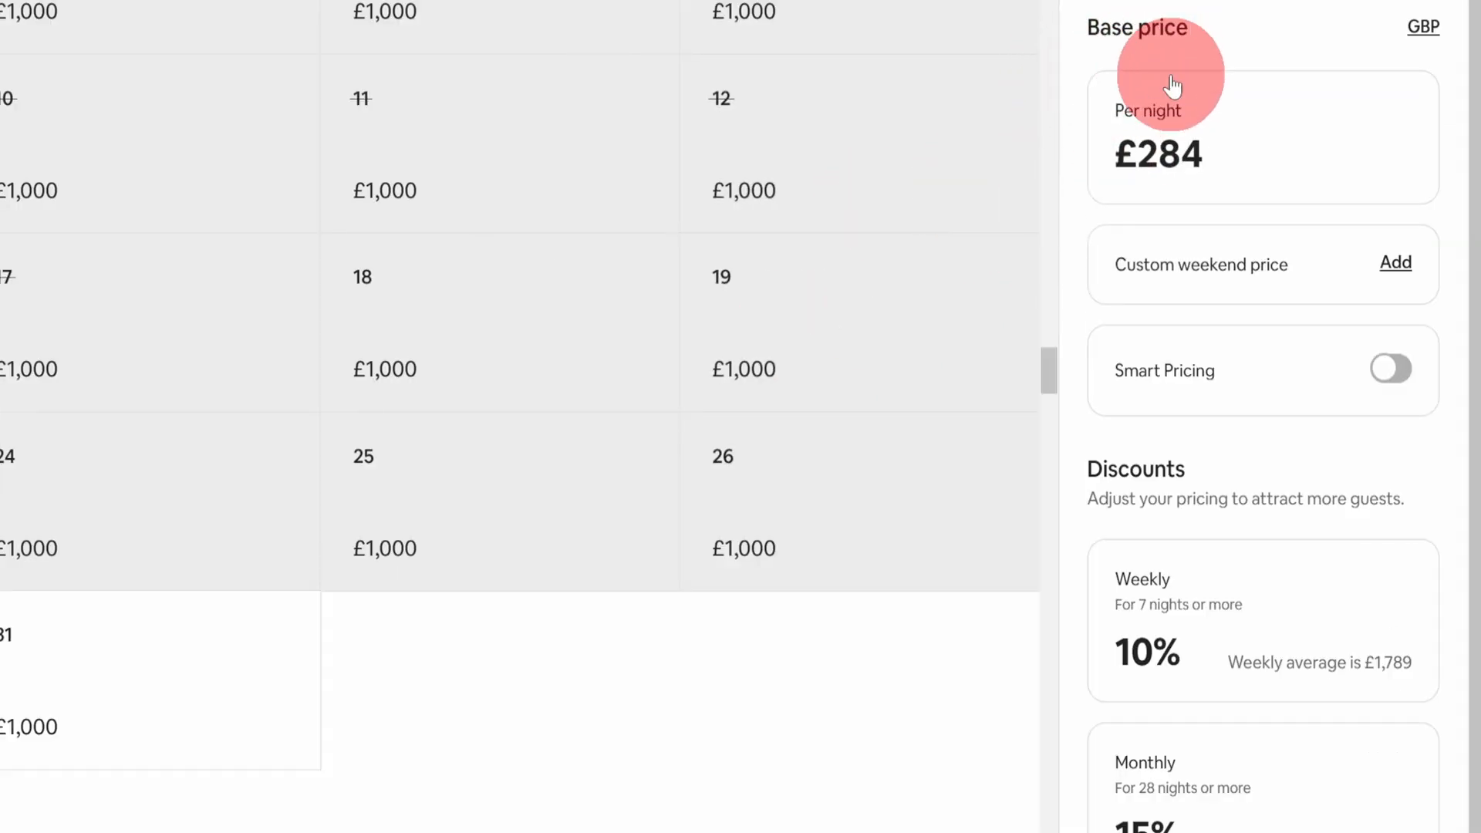
{"action": "scroll", "scroll_direction": "down", "scroll_amount": 3}
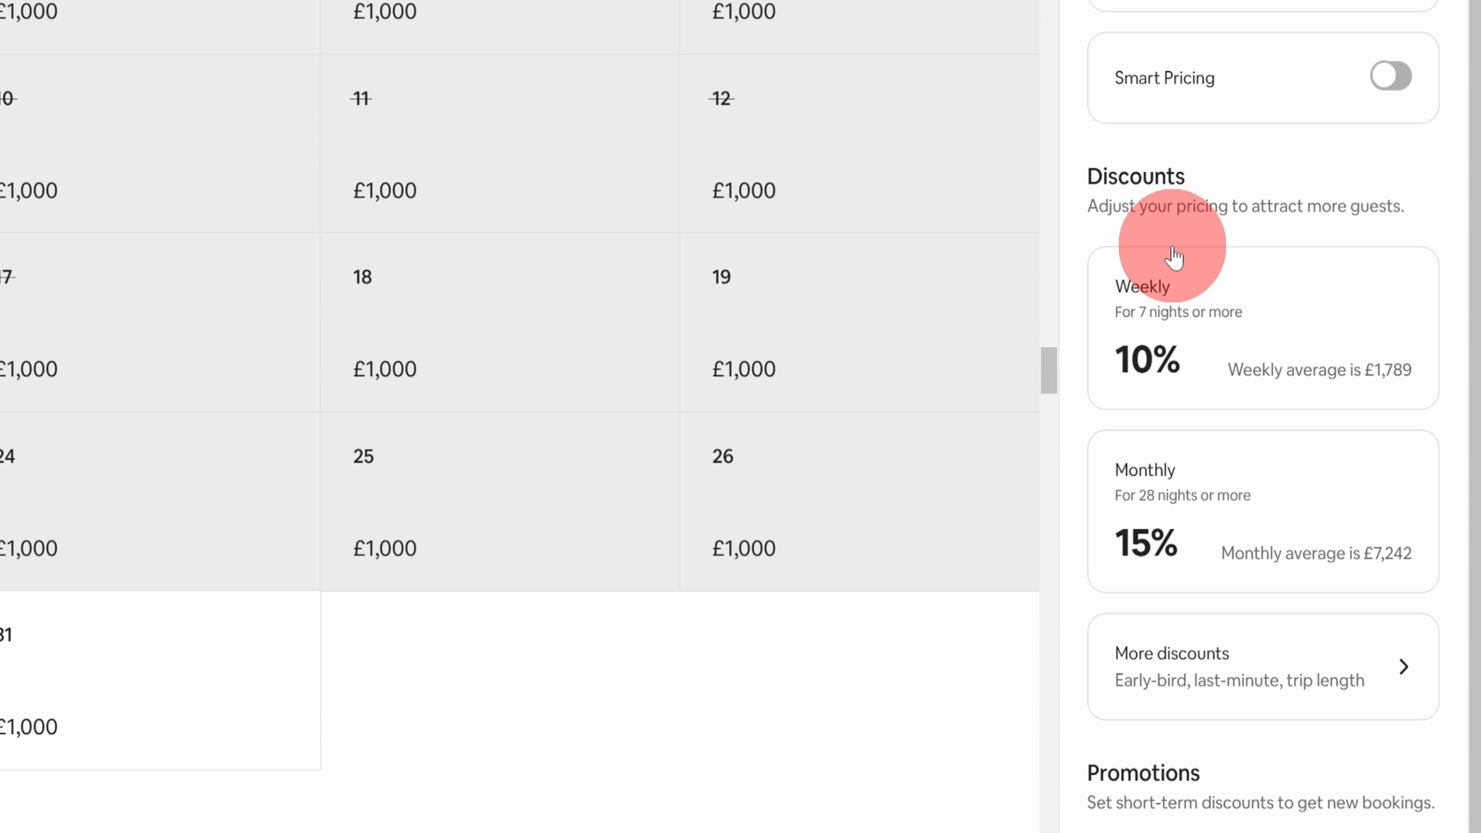
{"action": "mouse_move", "coordinate": [1172, 404]}
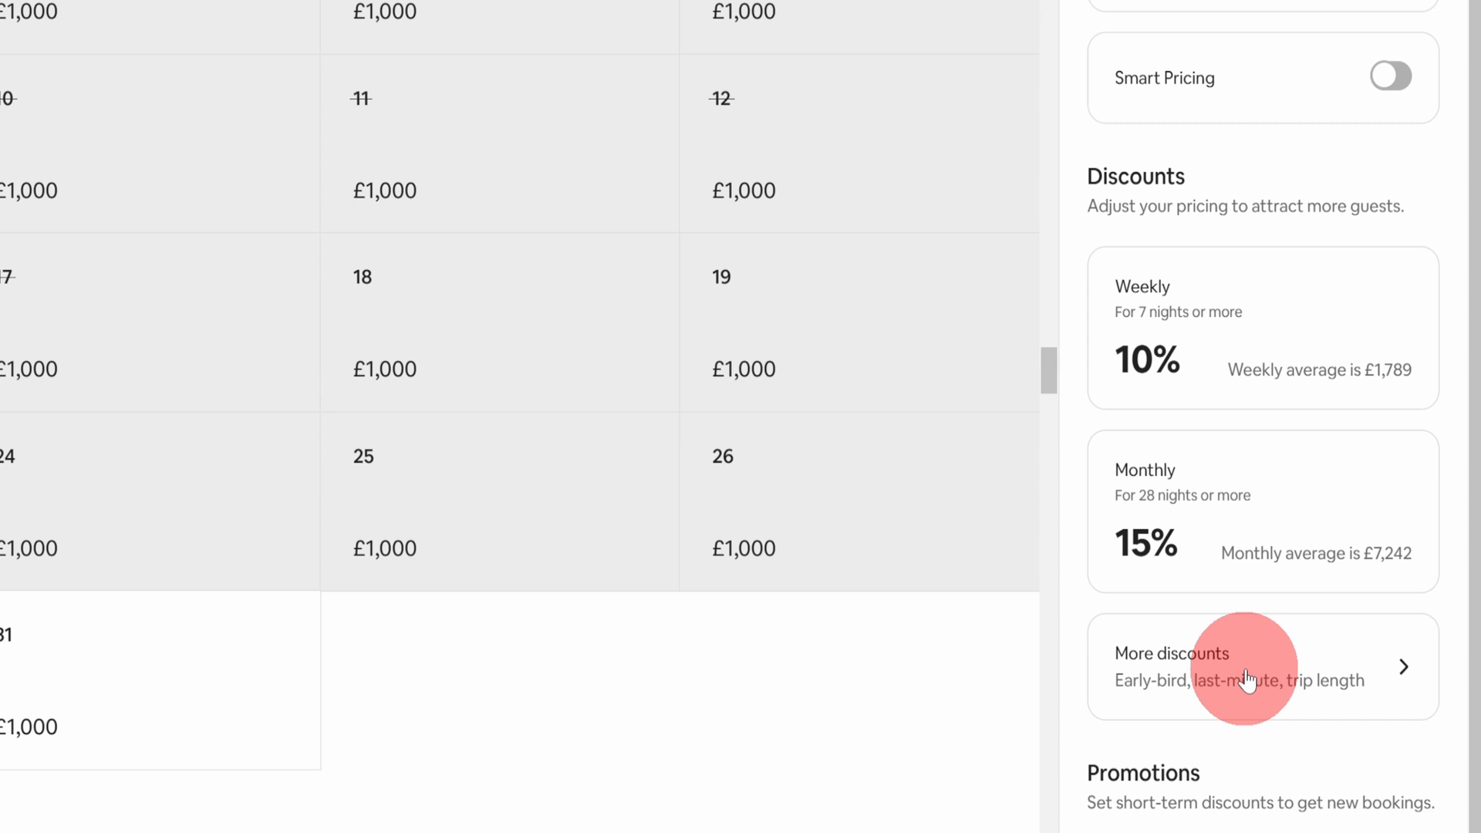
Save a 5% trip-length discount applying to 3-night stays from the More discounts panel.
{"action": "left_click", "coordinate": [1249, 667]}
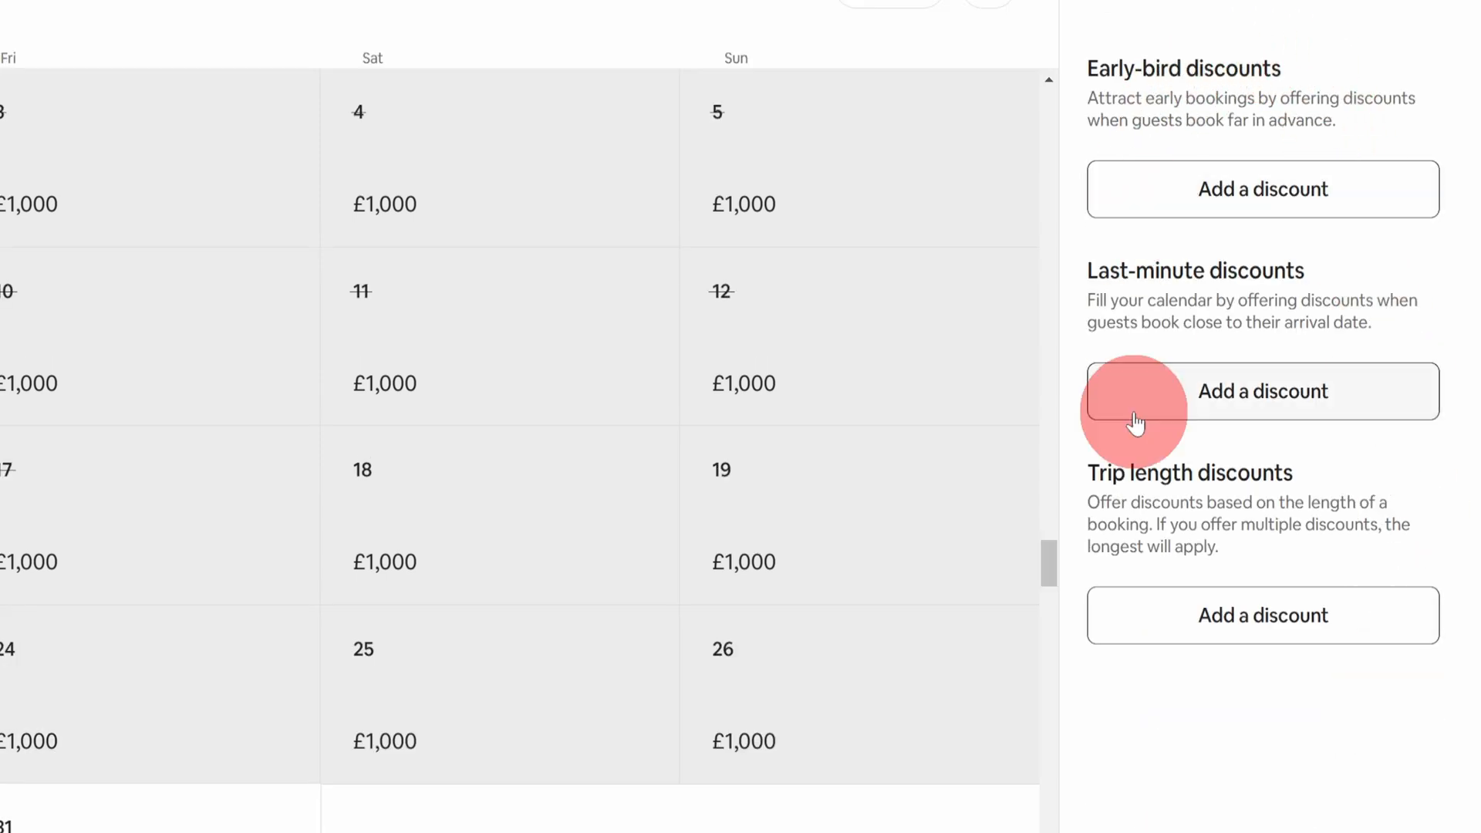
{"action": "mouse_move", "coordinate": [1250, 215]}
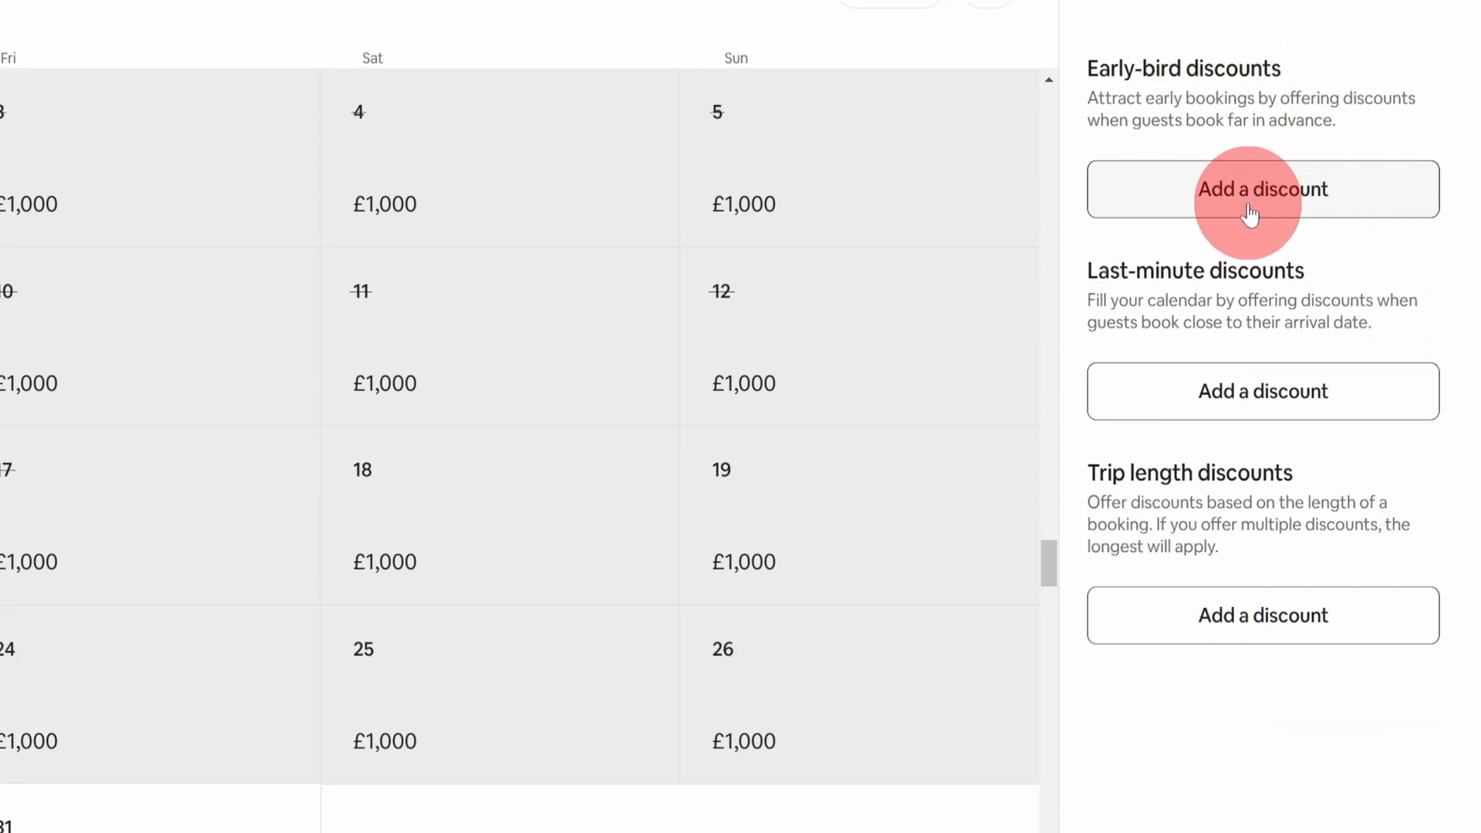
{"action": "mouse_move", "coordinate": [1270, 614]}
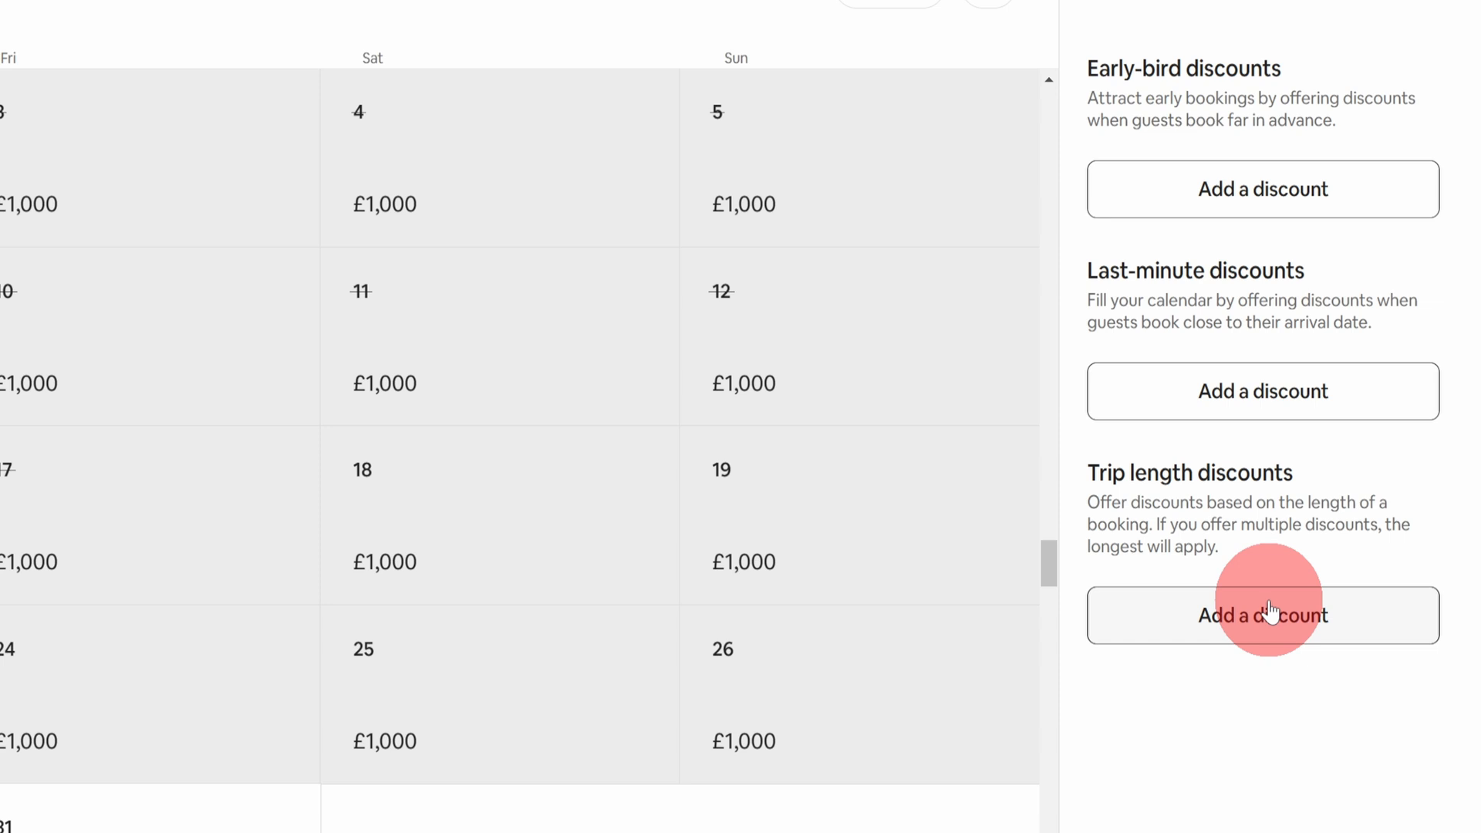
{"action": "left_click", "coordinate": [1262, 616]}
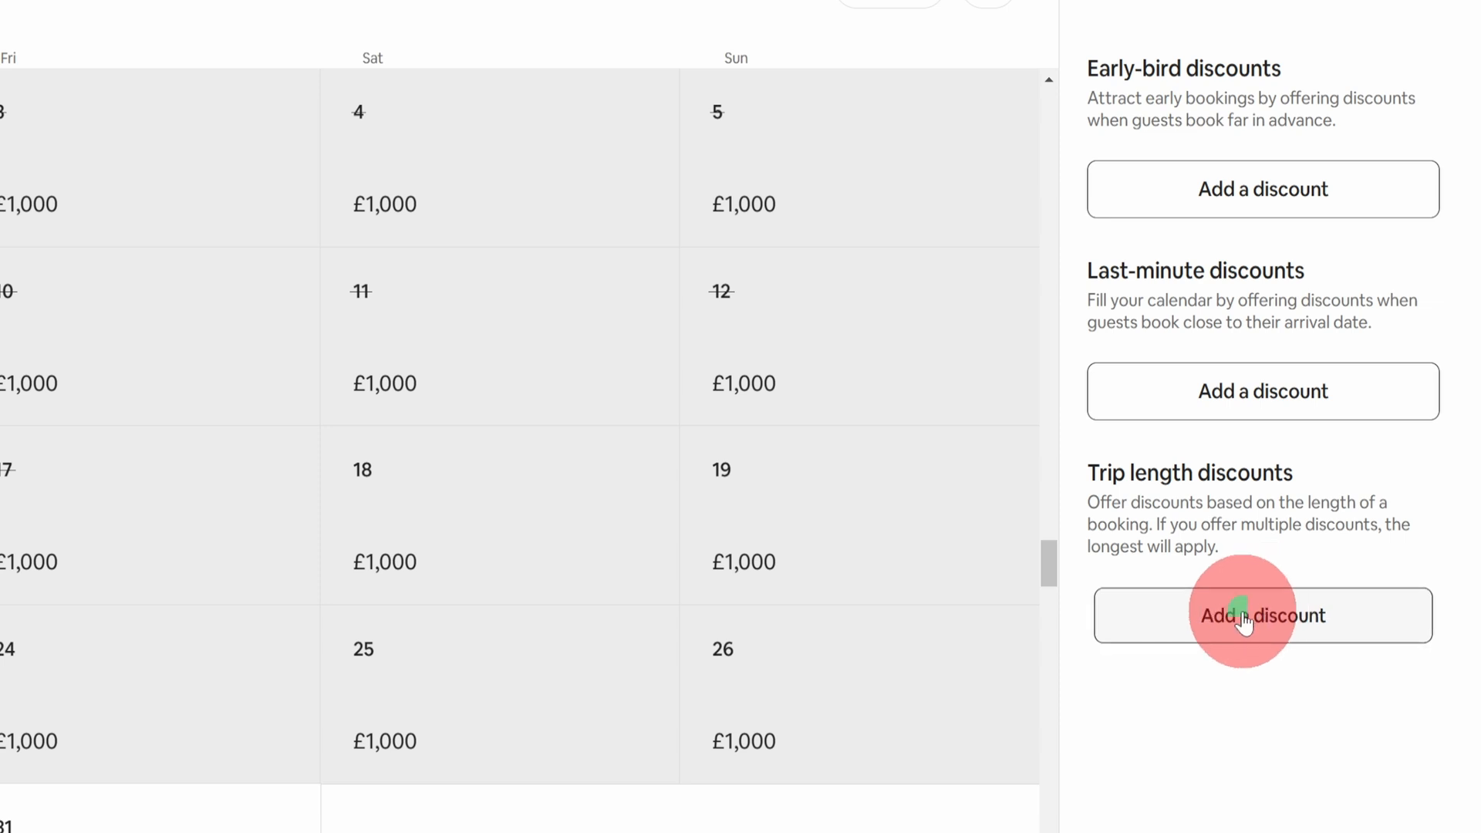
{"action": "left_click", "coordinate": [1262, 616]}
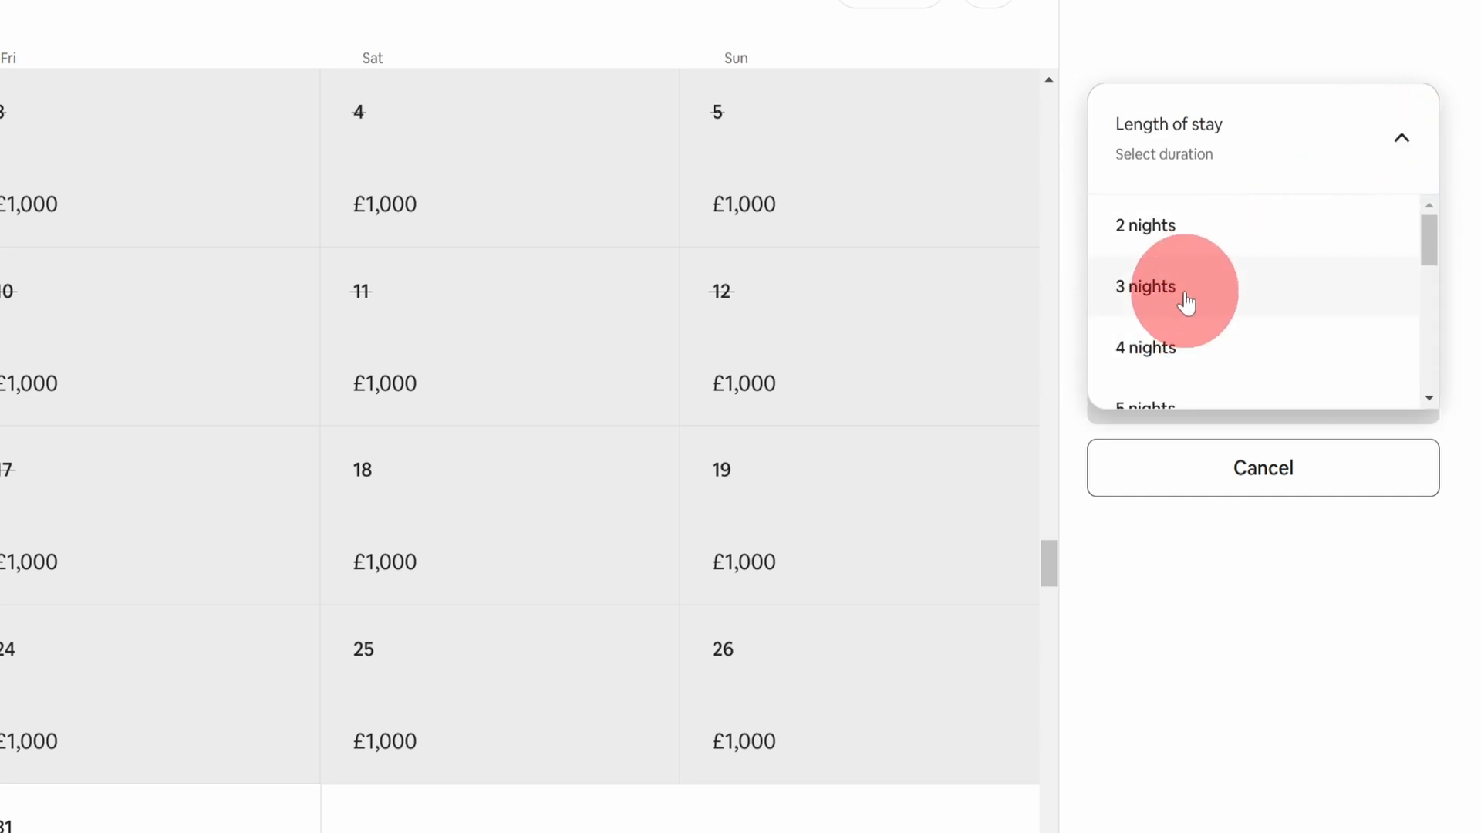
{"action": "left_click", "coordinate": [1144, 286]}
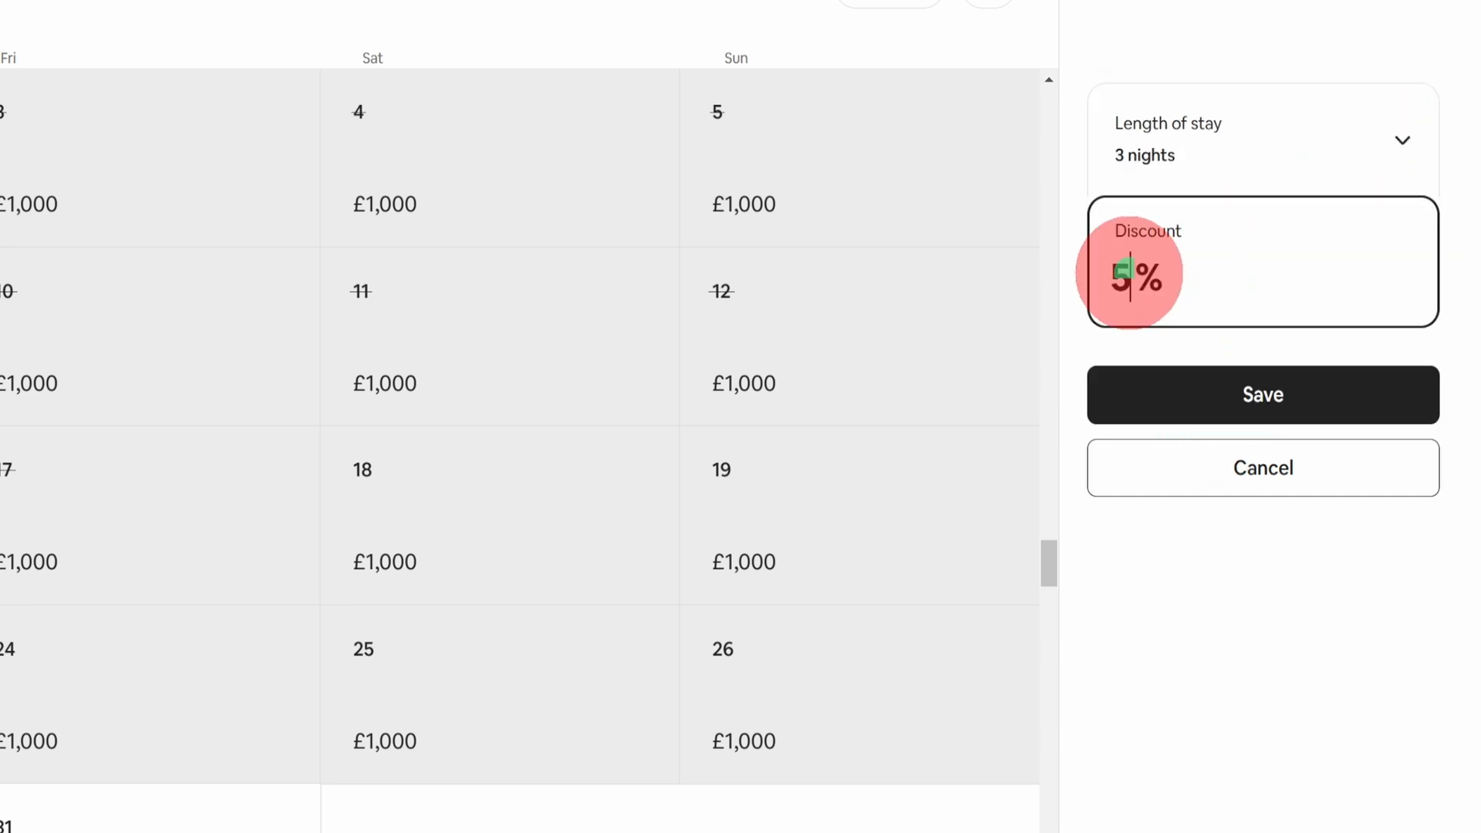
{"action": "left_click", "coordinate": [1262, 395]}
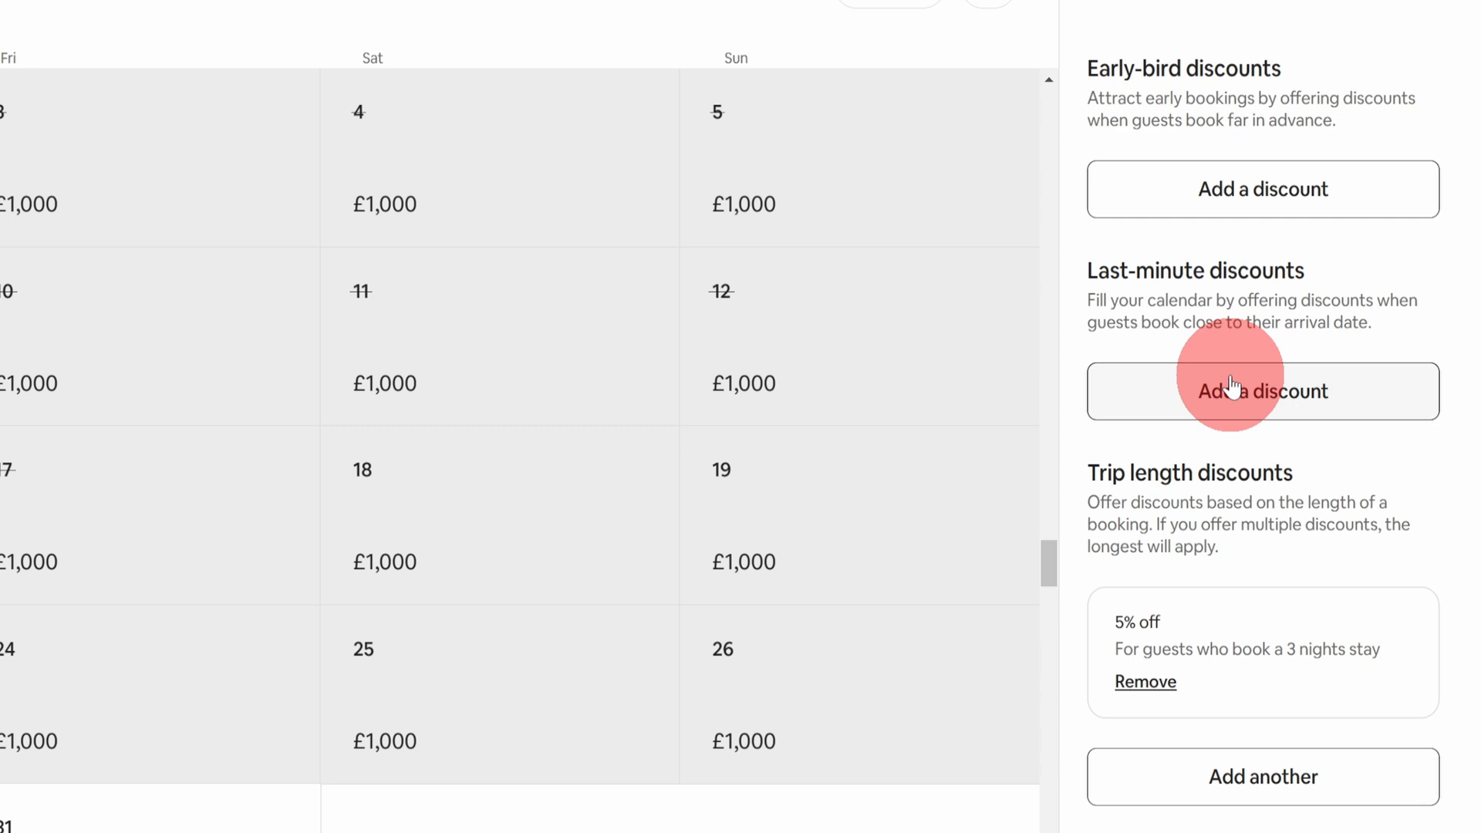
Enter a last-minute discount of 5% for bookings 1 day before arrival.
{"action": "left_click", "coordinate": [1261, 392]}
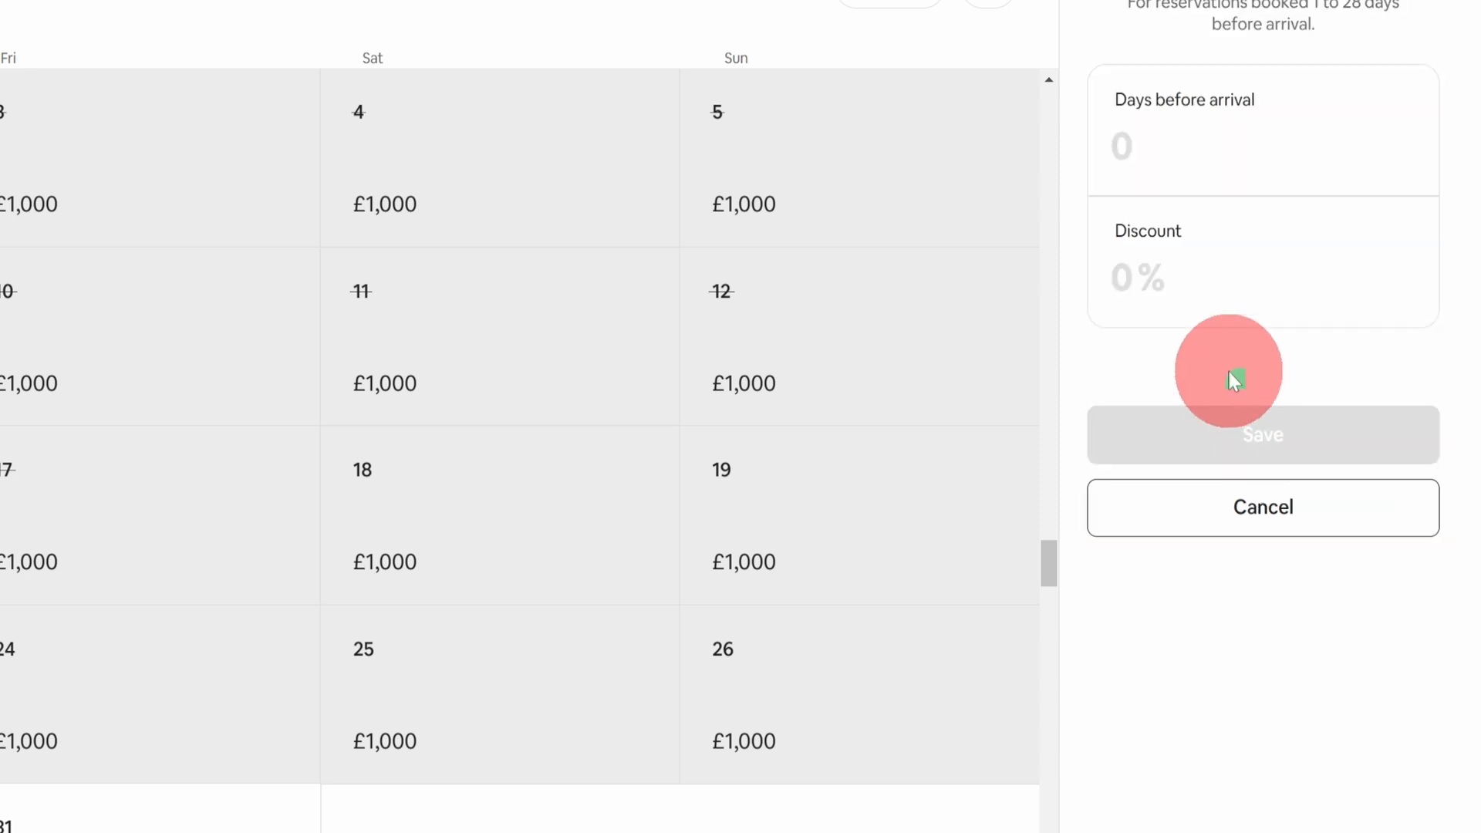
{"action": "type", "text": "1"}
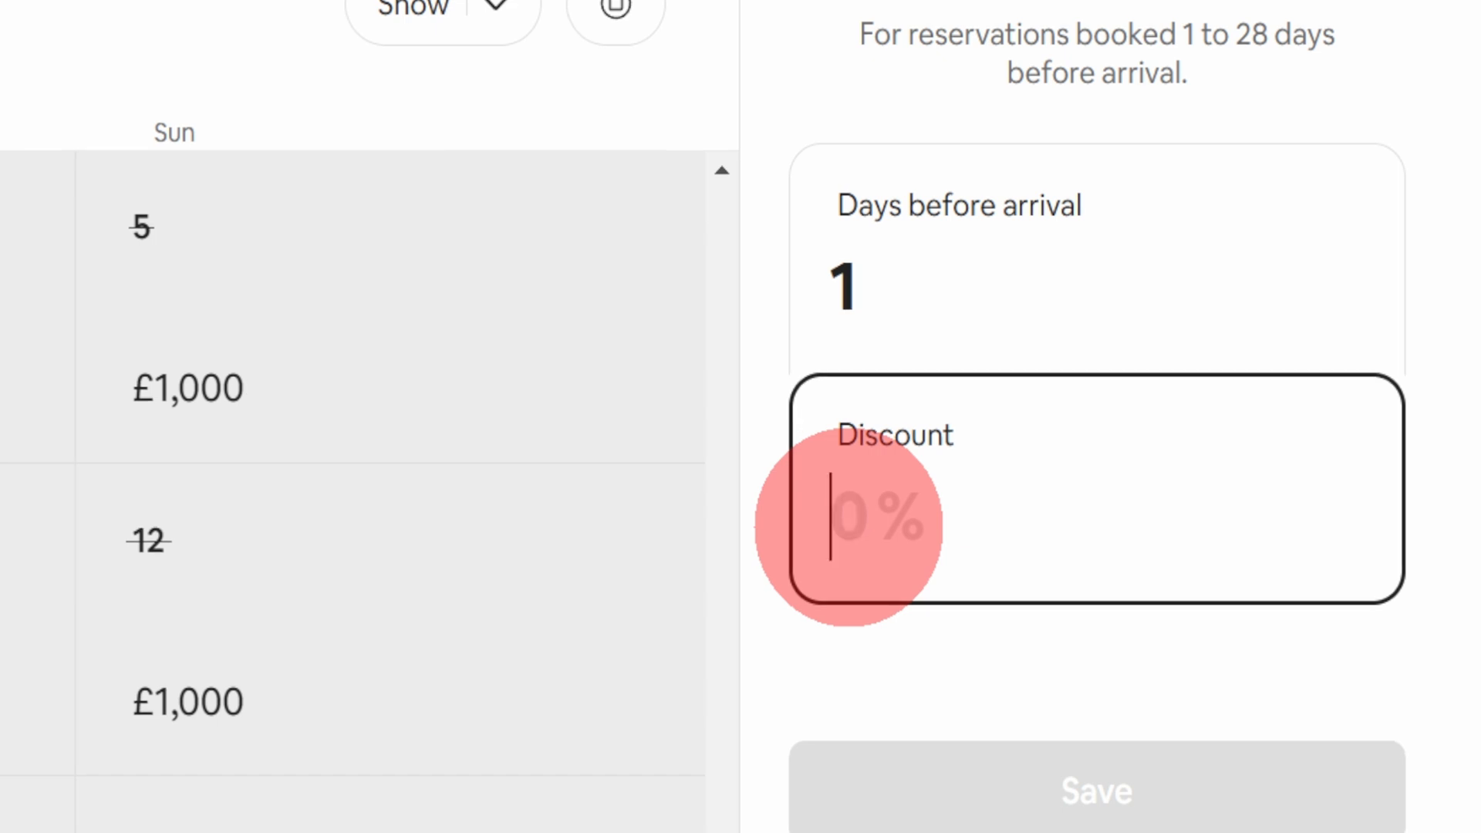
{"action": "type", "text": "5"}
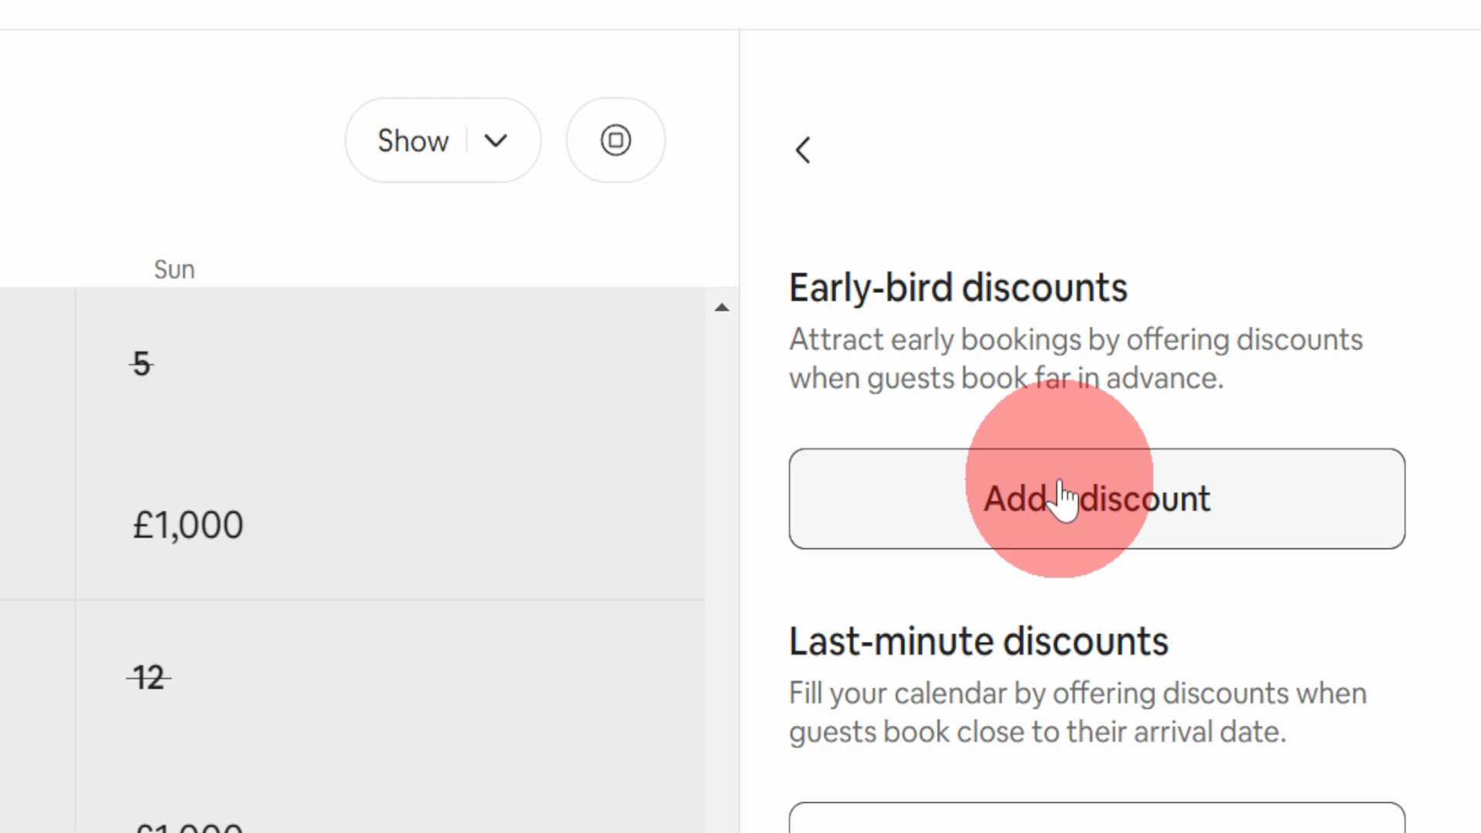
Enter an early-bird discount of 30% for bookings 6 months before arrival, not yet saved.
{"action": "left_click", "coordinate": [1064, 498]}
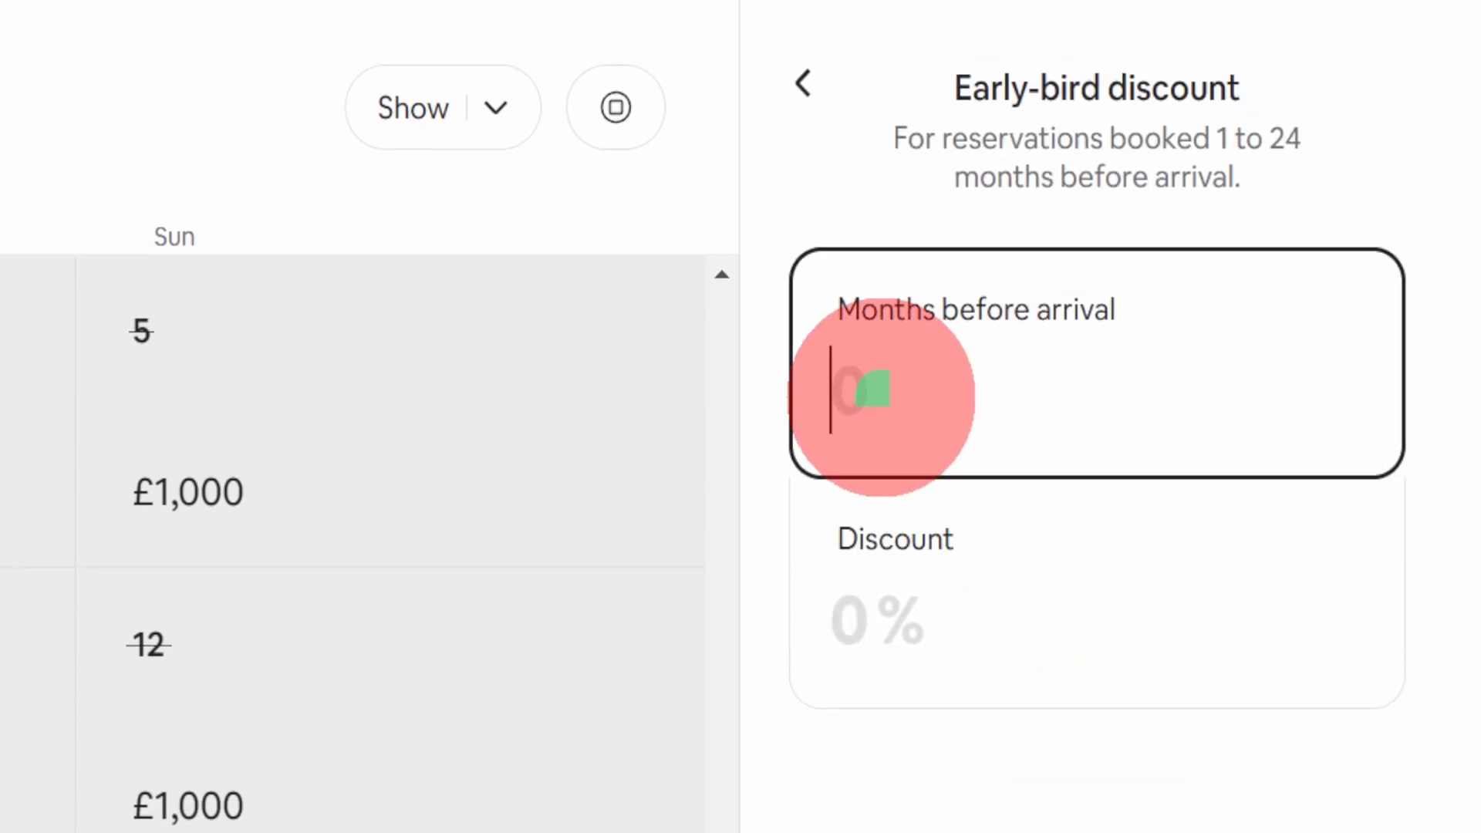
{"action": "type", "text": "6"}
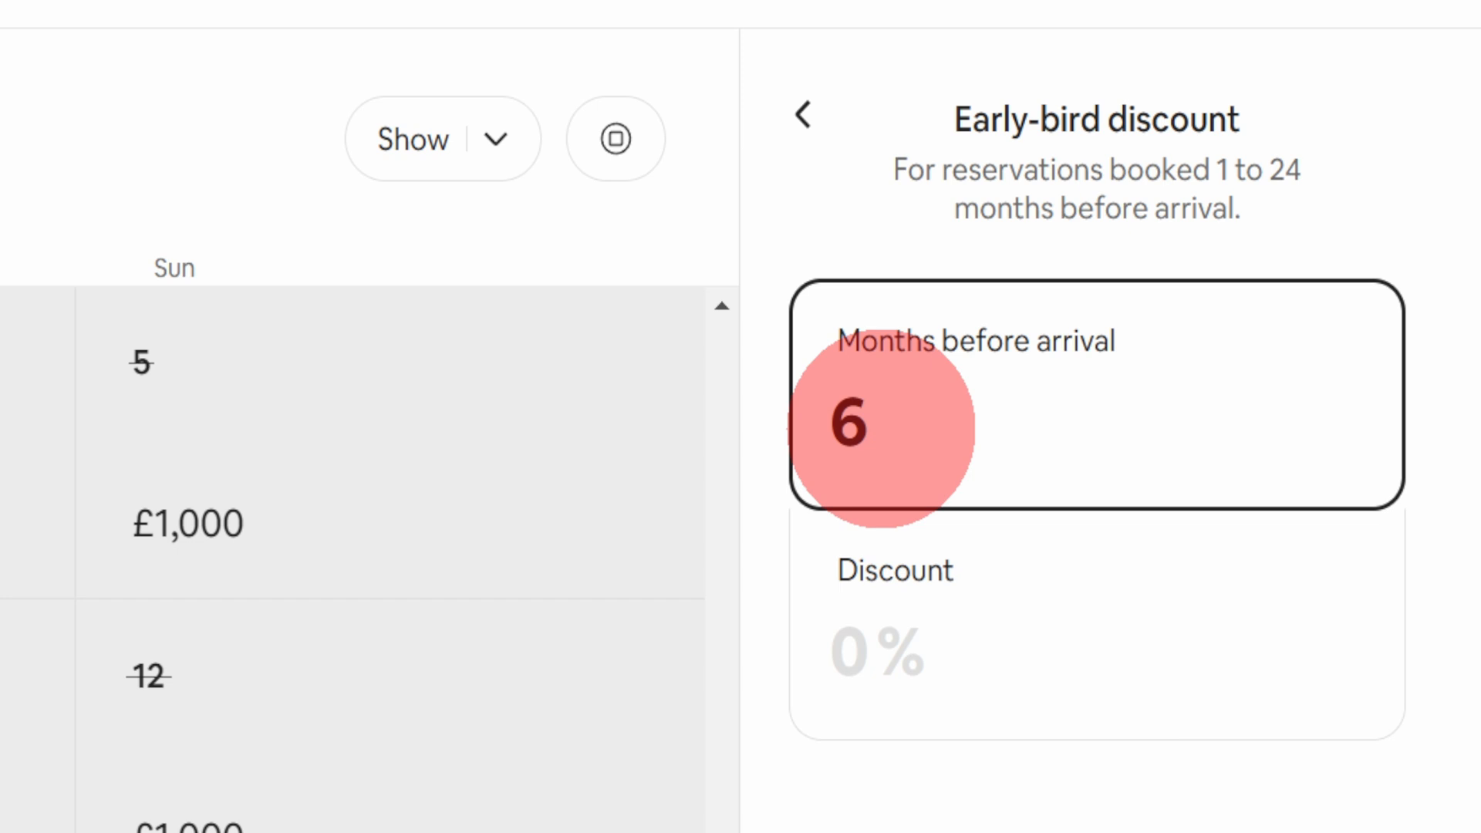
{"action": "scroll", "scroll_direction": "down", "scroll_amount": 3}
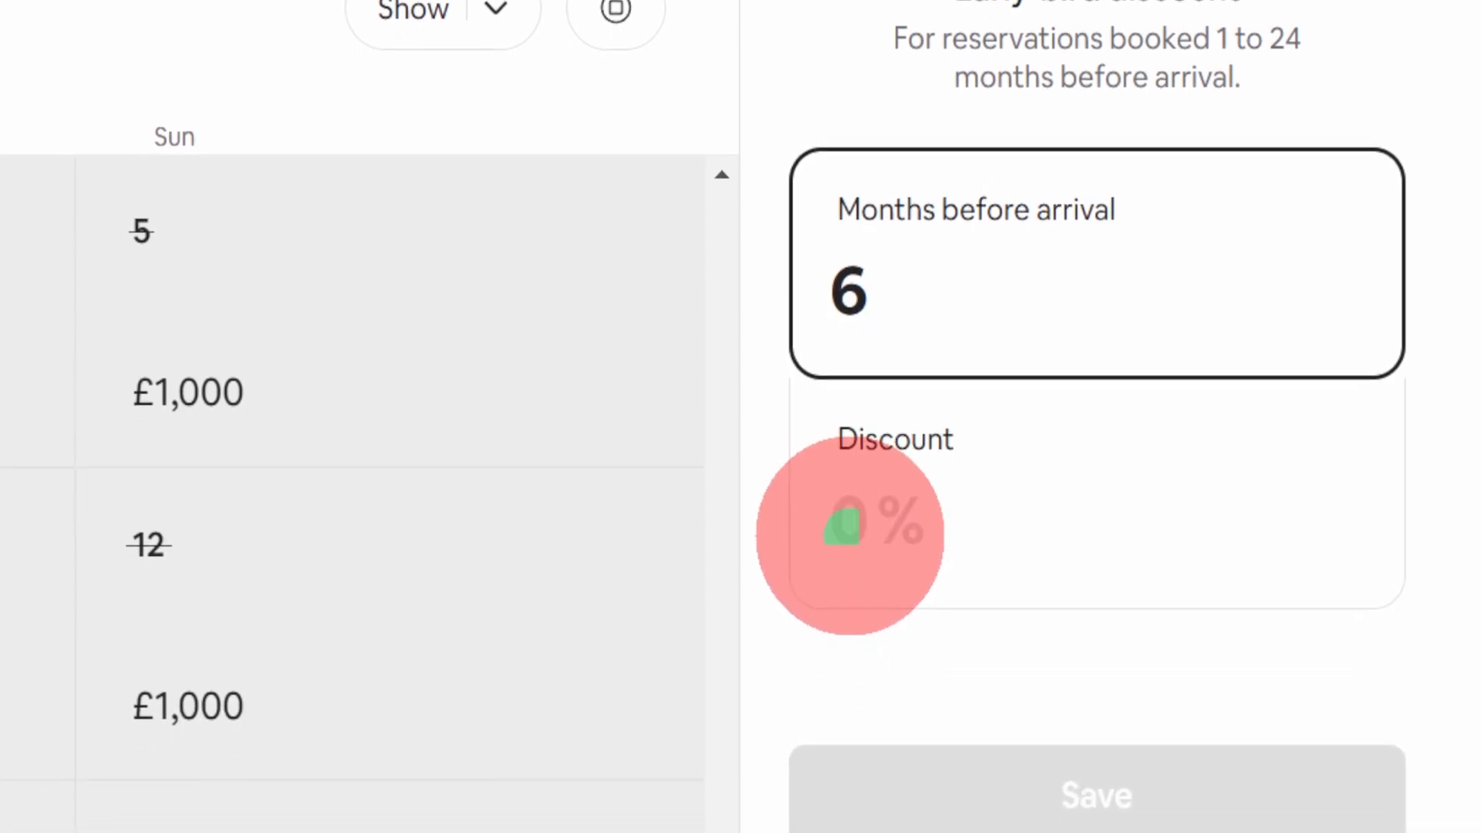
{"action": "type", "text": "30%"}
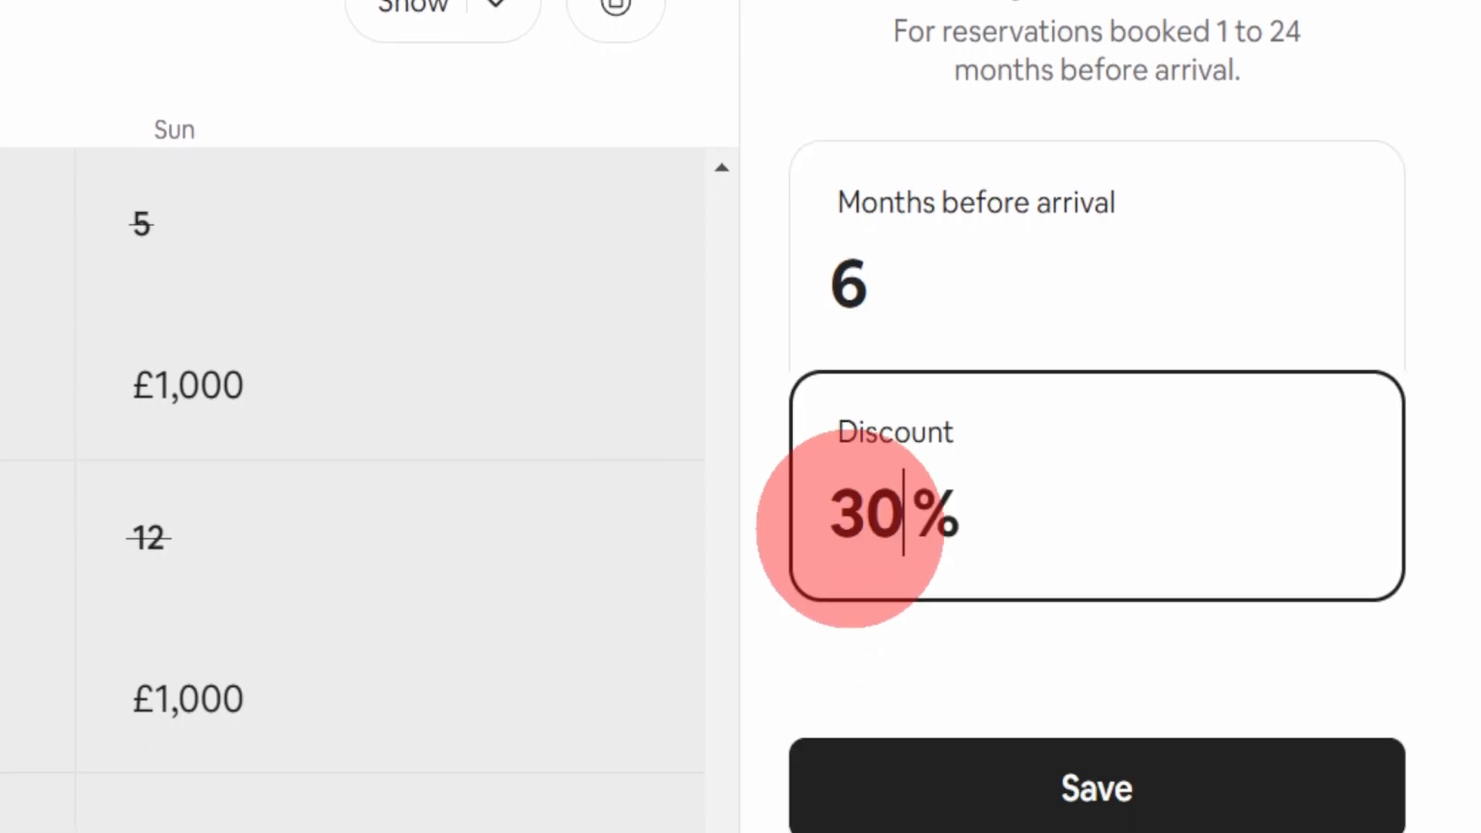